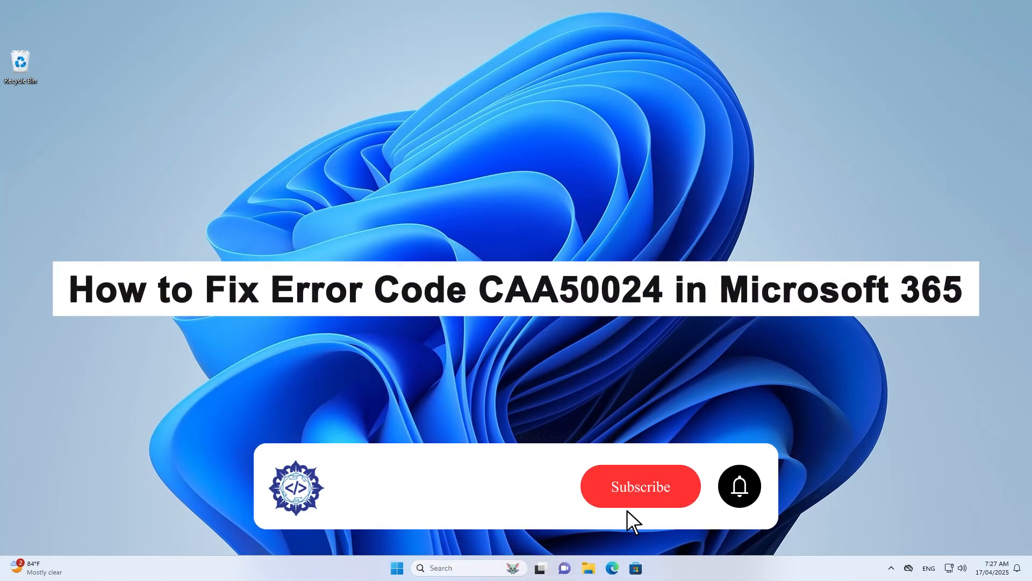
Sync the system clock on the Date & time page so a fresh synchronization timestamp shows
left_click(639, 485)
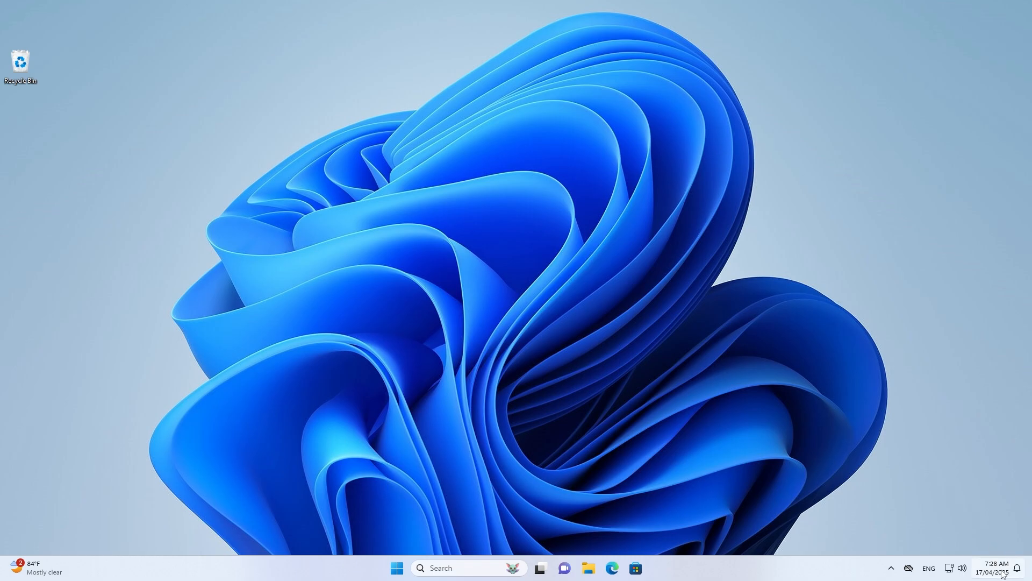
mouse_move(996, 570)
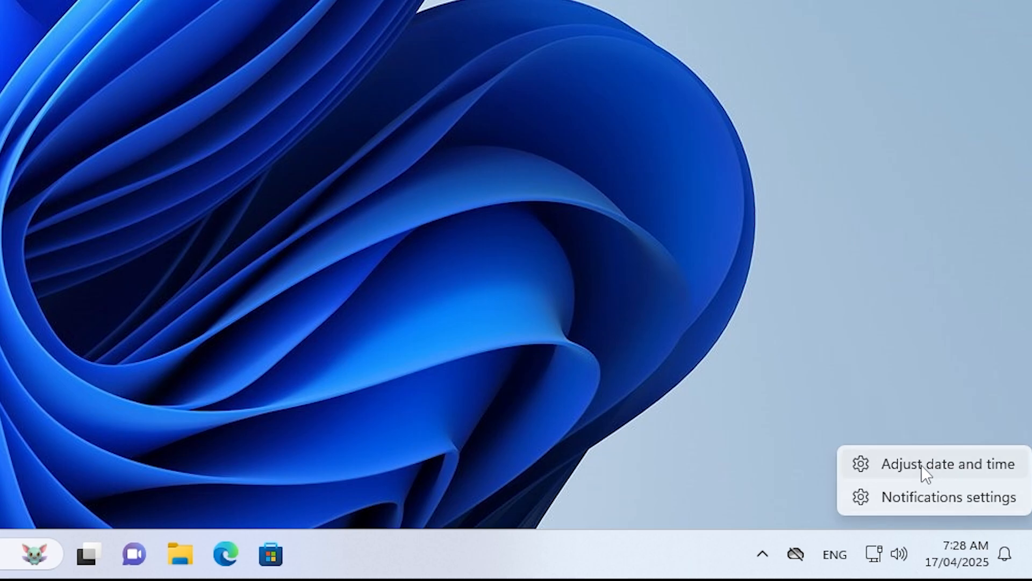
left_click(938, 464)
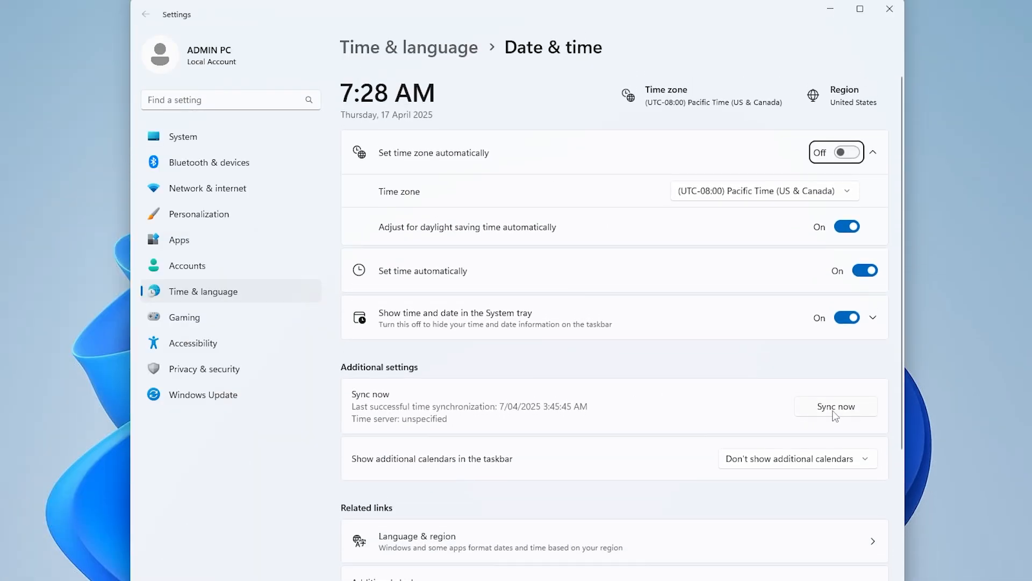
left_click(836, 406)
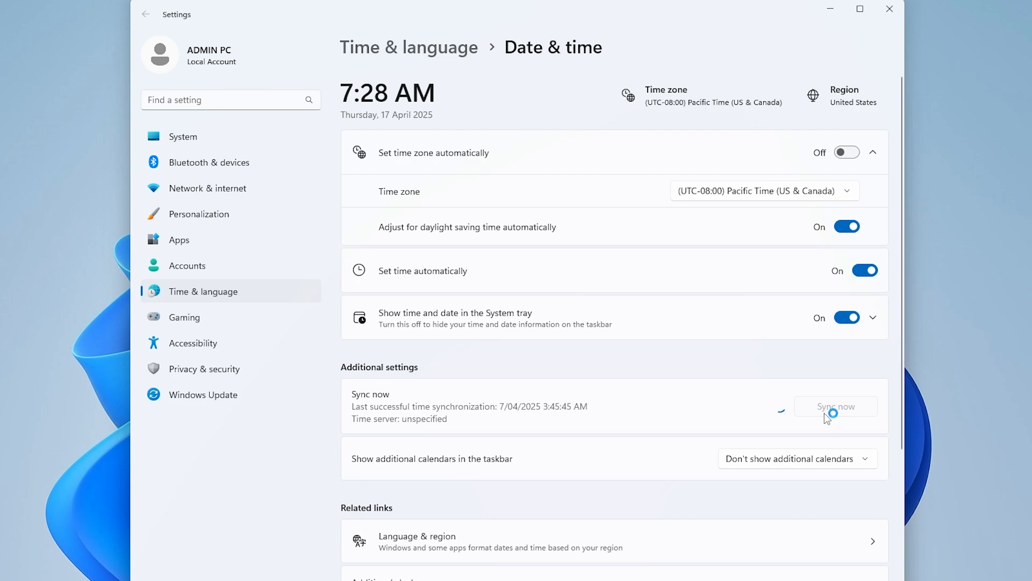
left_click(835, 406)
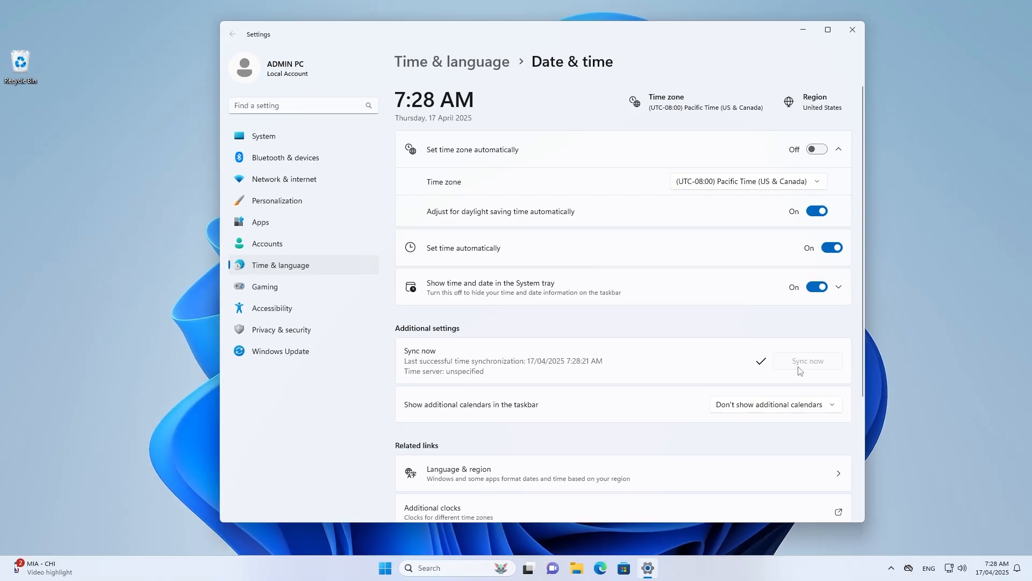
mouse_move(852, 29)
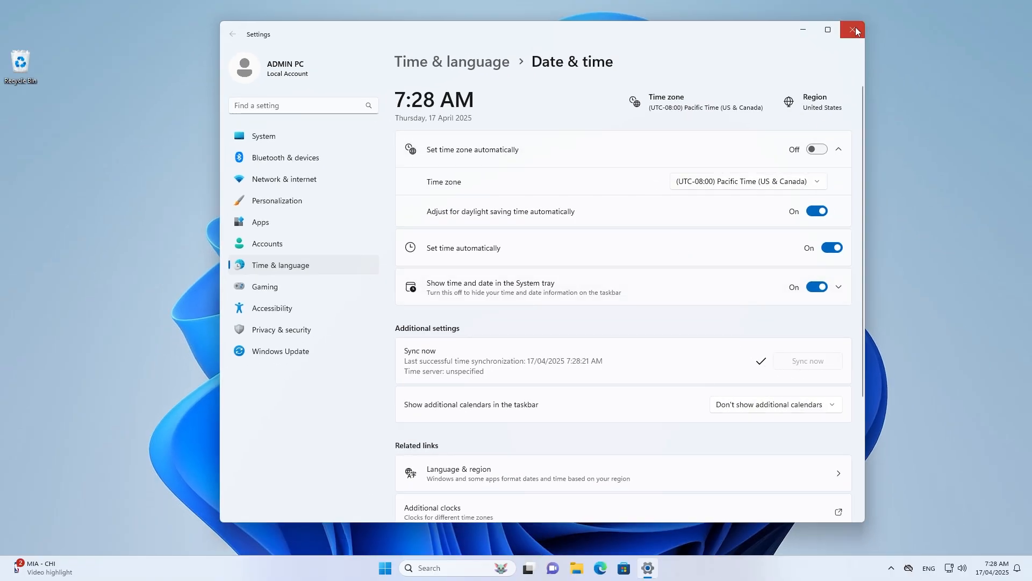
Locate and open the %AppData%\Microsoft\teams\cache folder from Start search
left_click(852, 30)
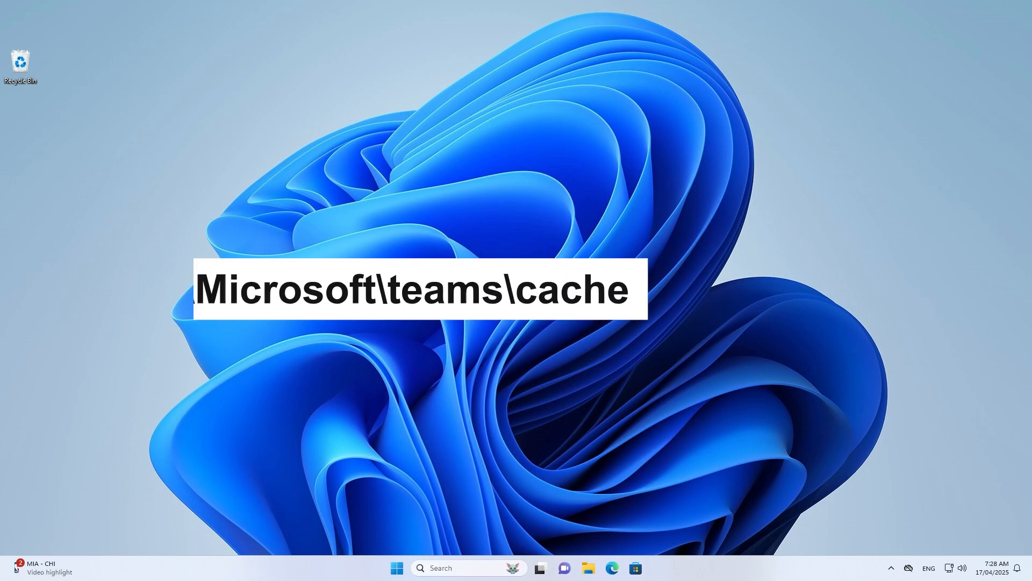
type("%AppData%\\")
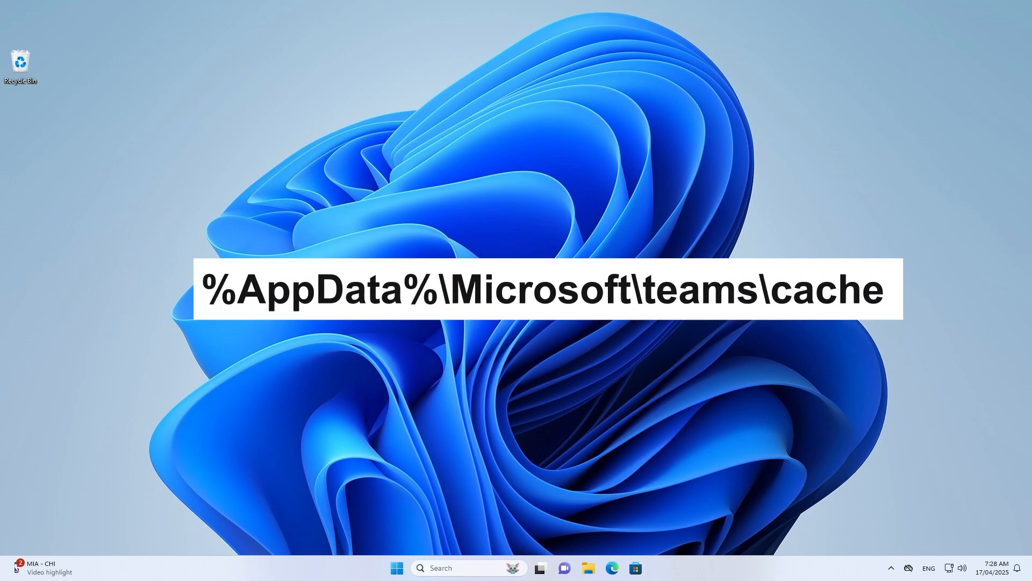
left_click(396, 568)
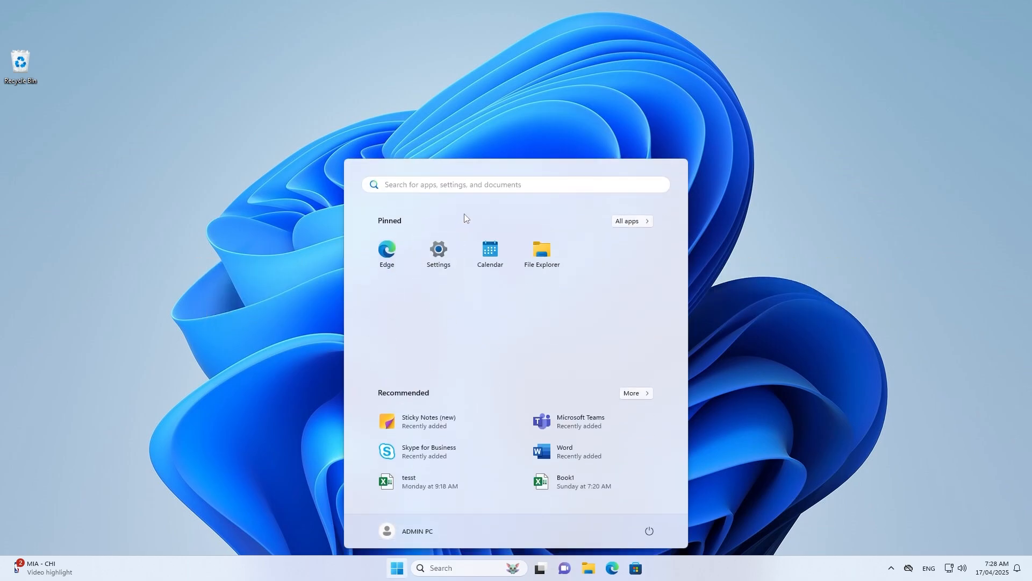
type("%AppData%\\Microsoft\\teams\\cache")
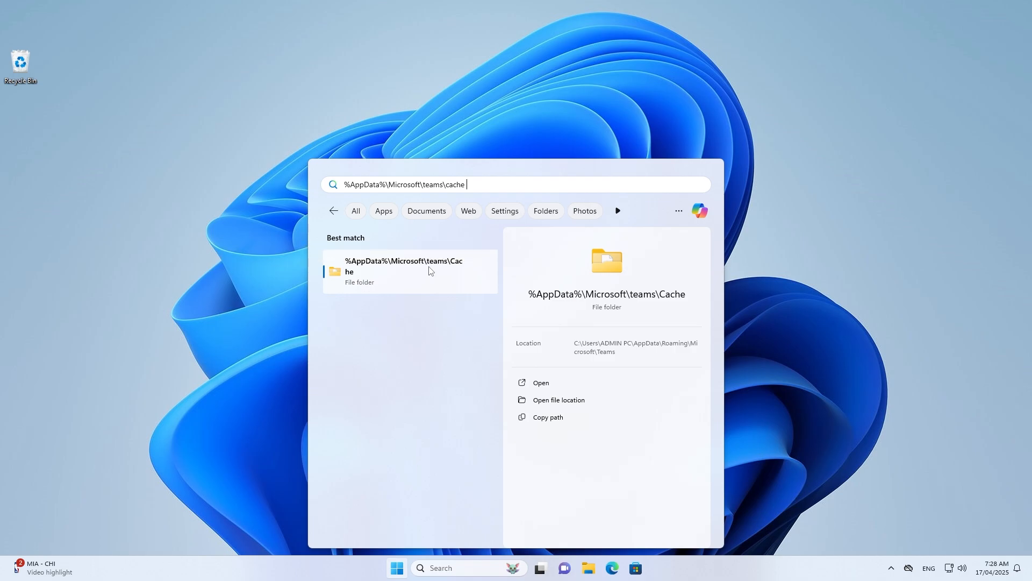
left_click(419, 267)
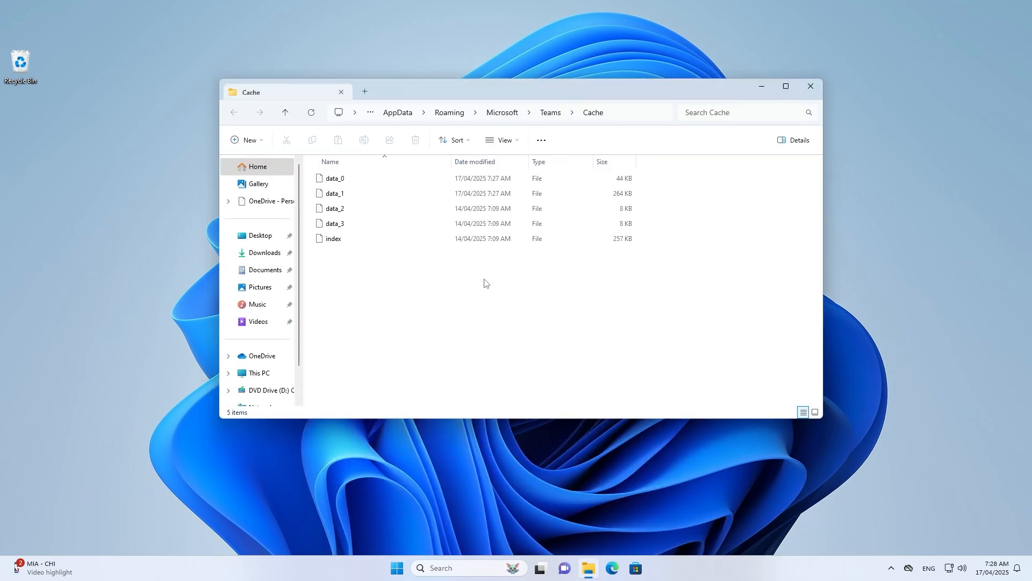
mouse_move(507, 304)
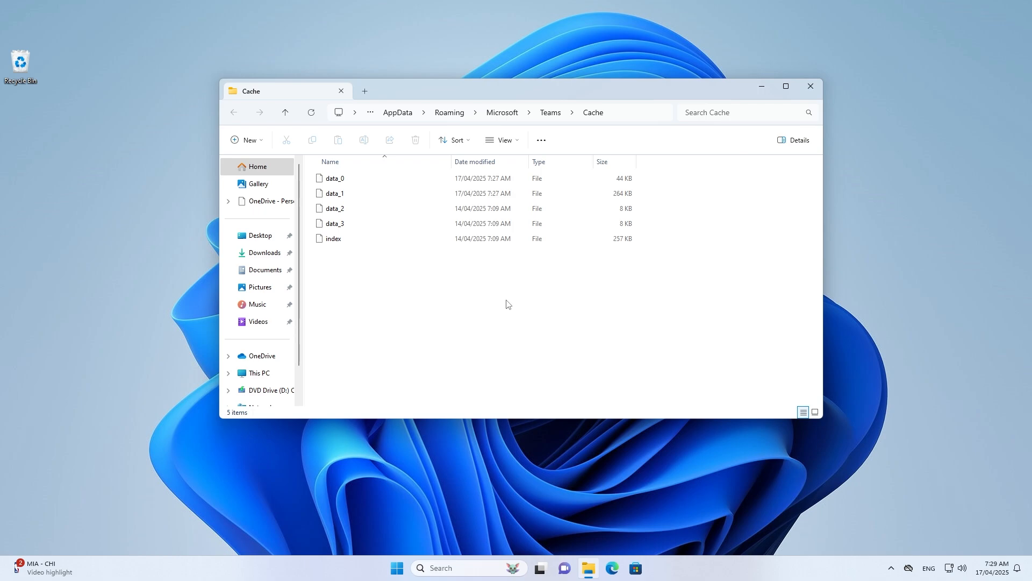
mouse_move(517, 305)
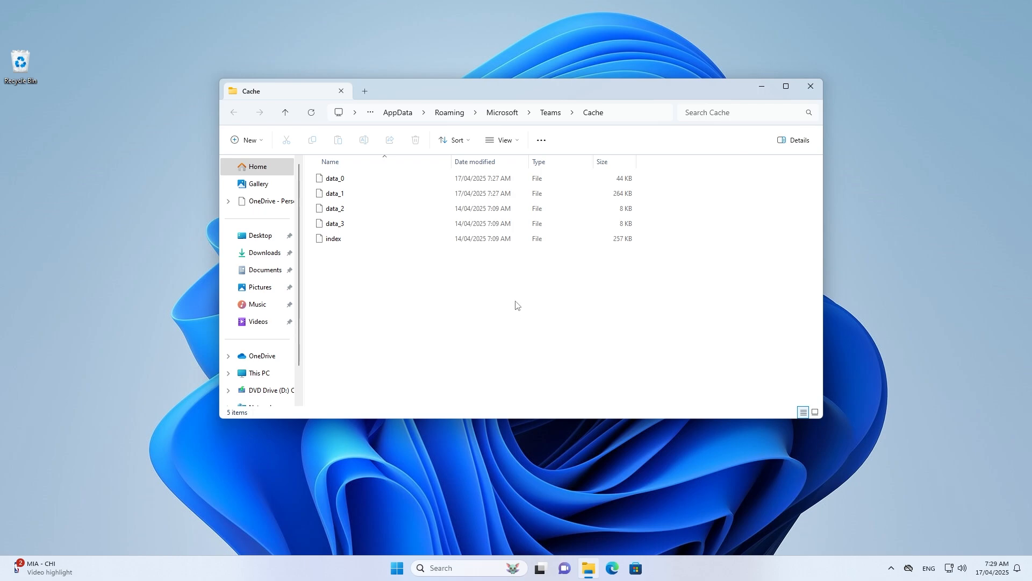
Delete all five cache files, leaving the Teams Cache folder empty
right_click(342, 194)
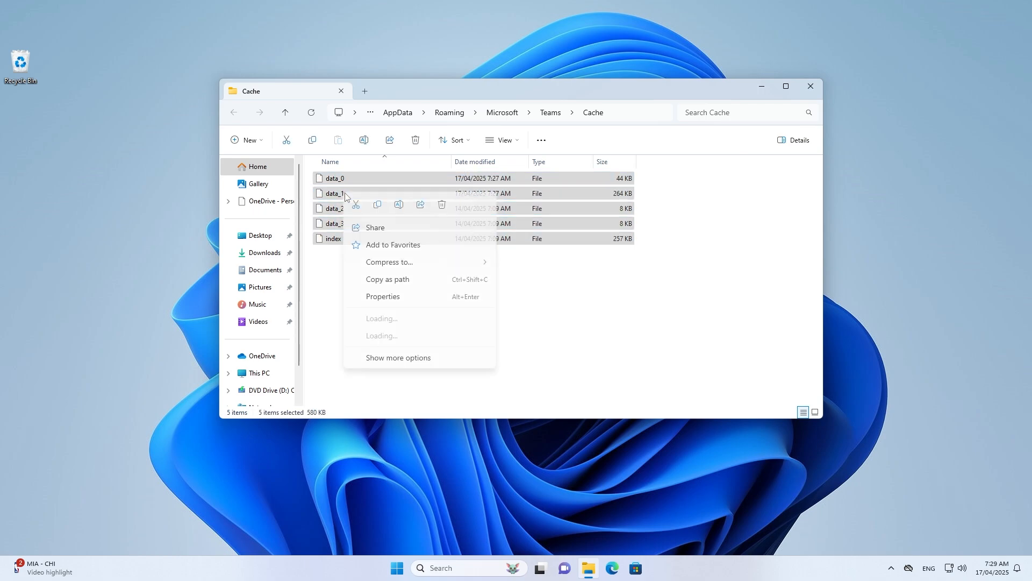
left_click(397, 358)
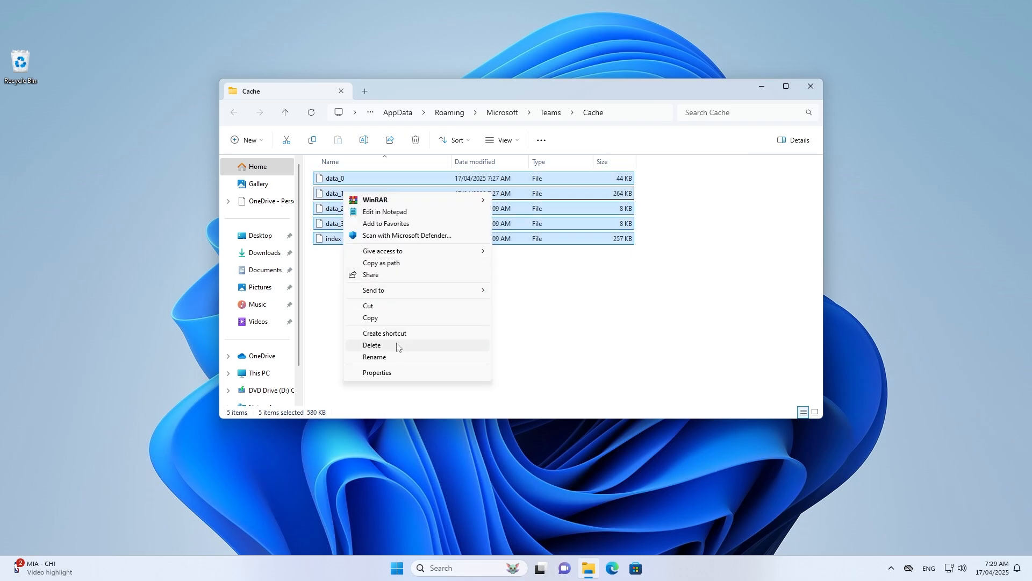
left_click(372, 344)
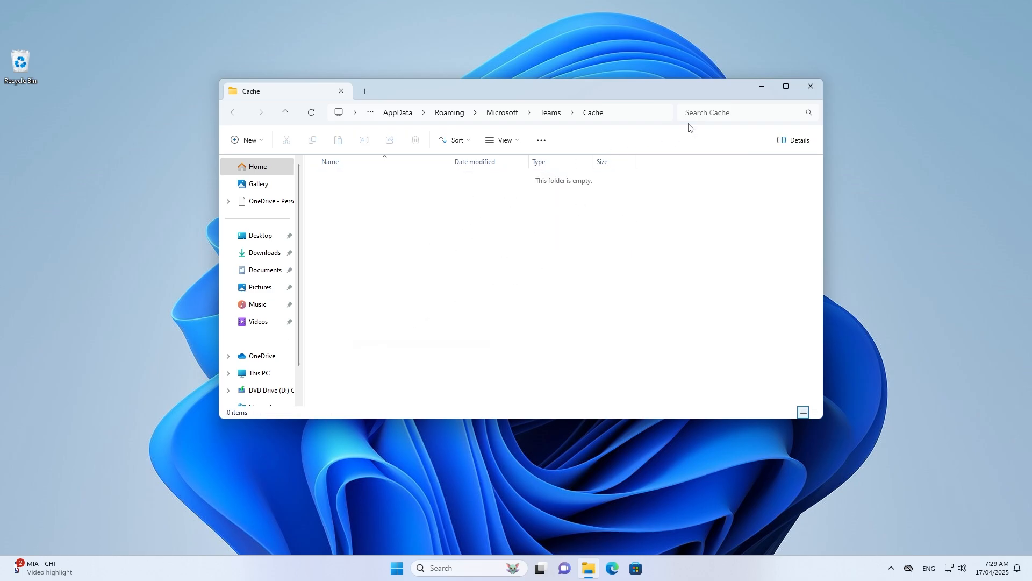
Reach the Installed apps list under Apps in Windows Settings
left_click(396, 568)
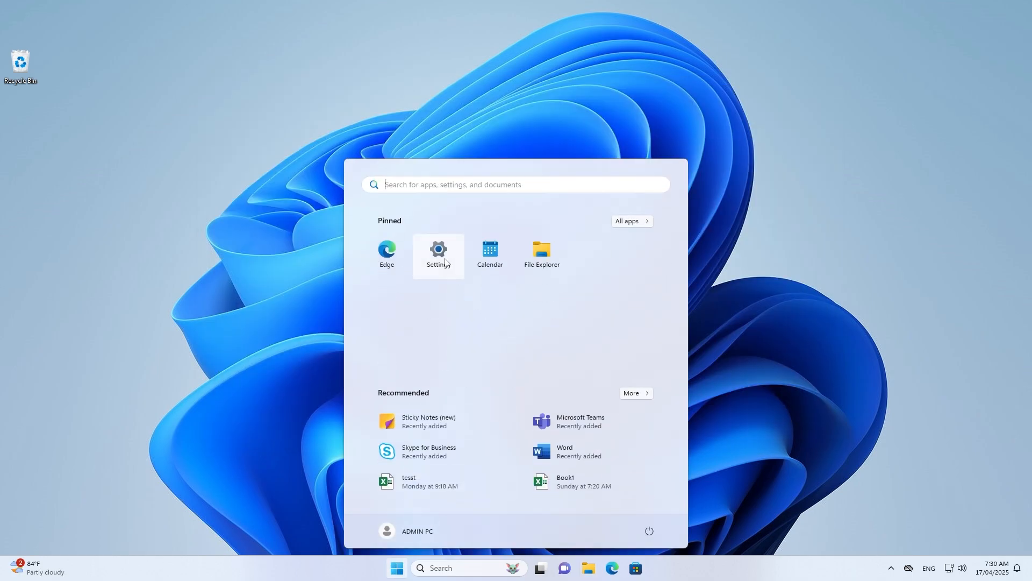
left_click(438, 253)
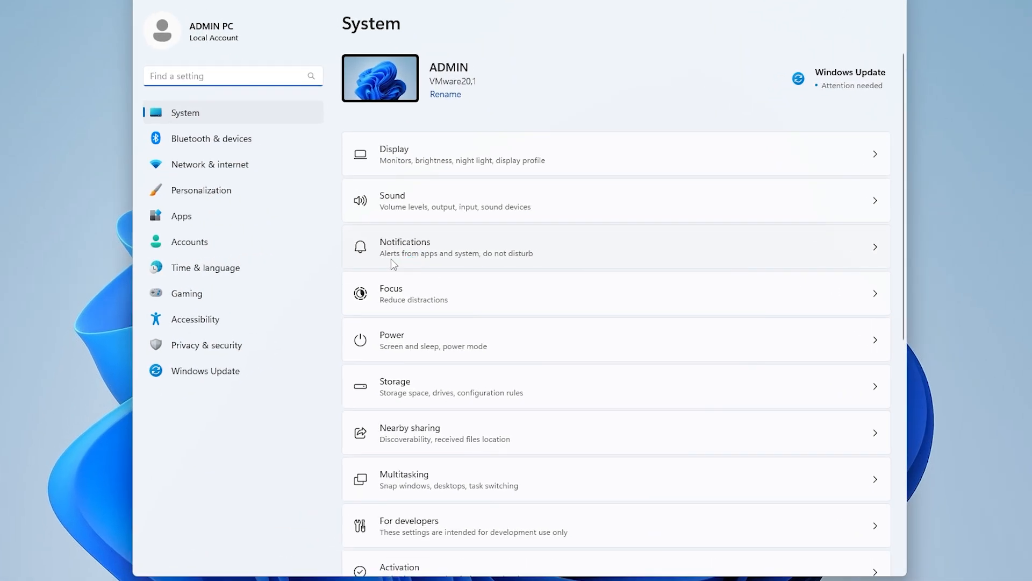
left_click(180, 216)
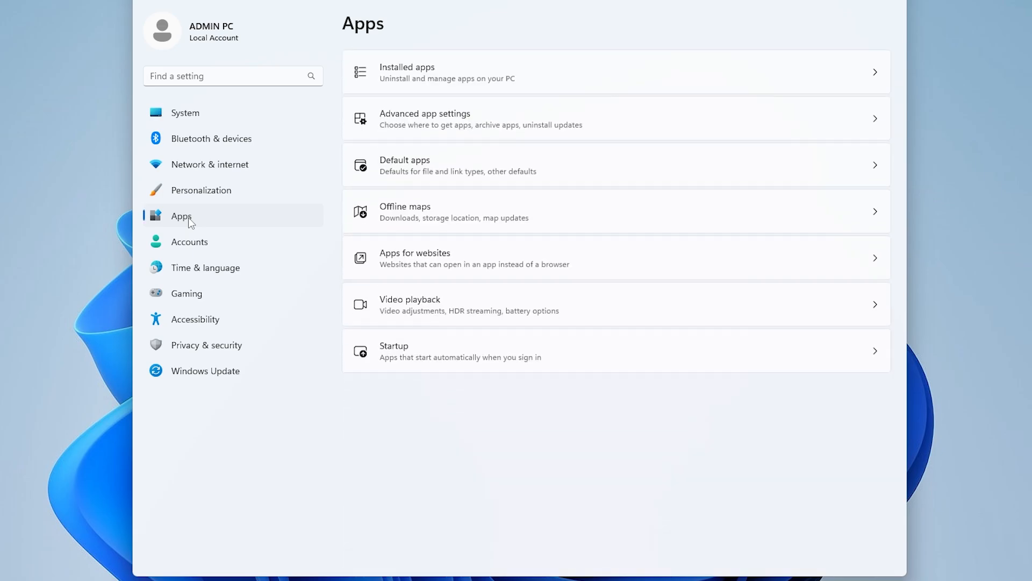
mouse_move(519, 78)
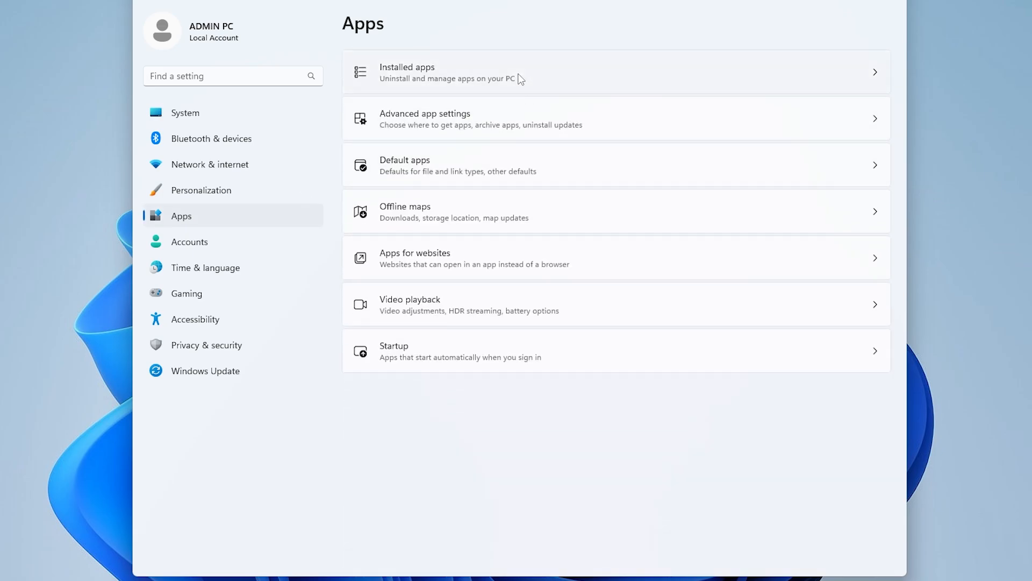
left_click(428, 75)
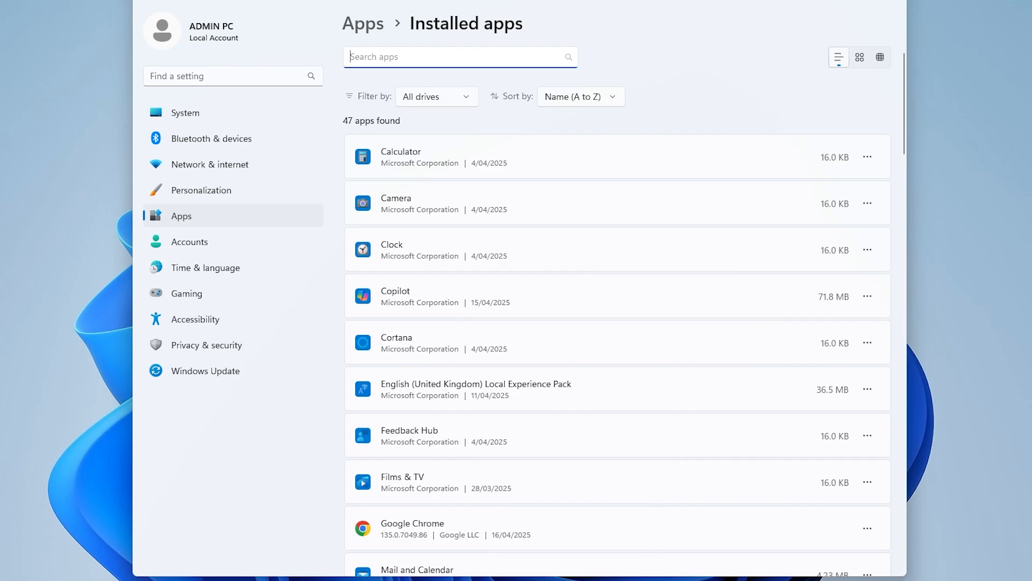
Search 'tea' and bring up Advanced options for Microsoft Teams (personal)
type("tea")
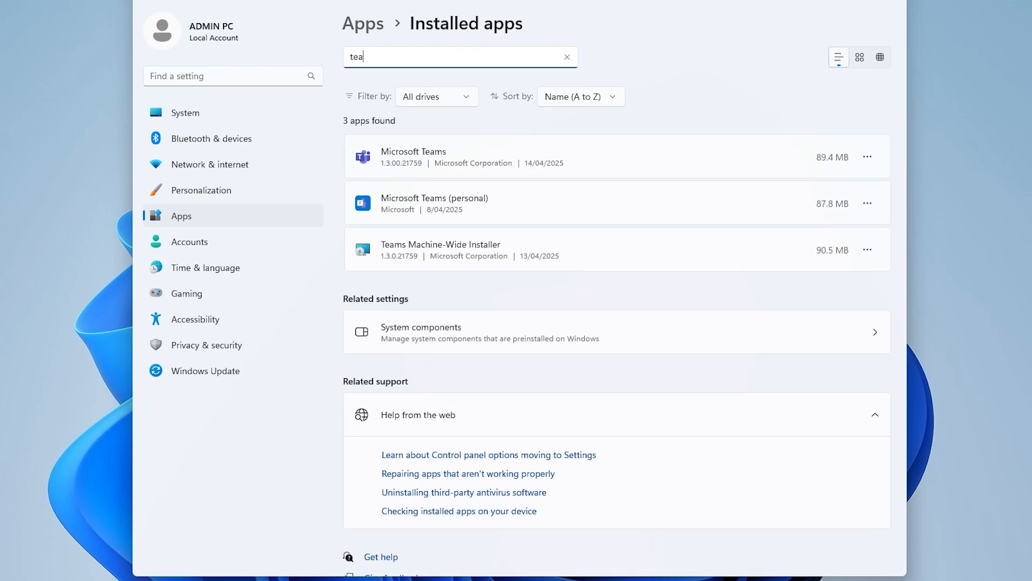
mouse_move(867, 204)
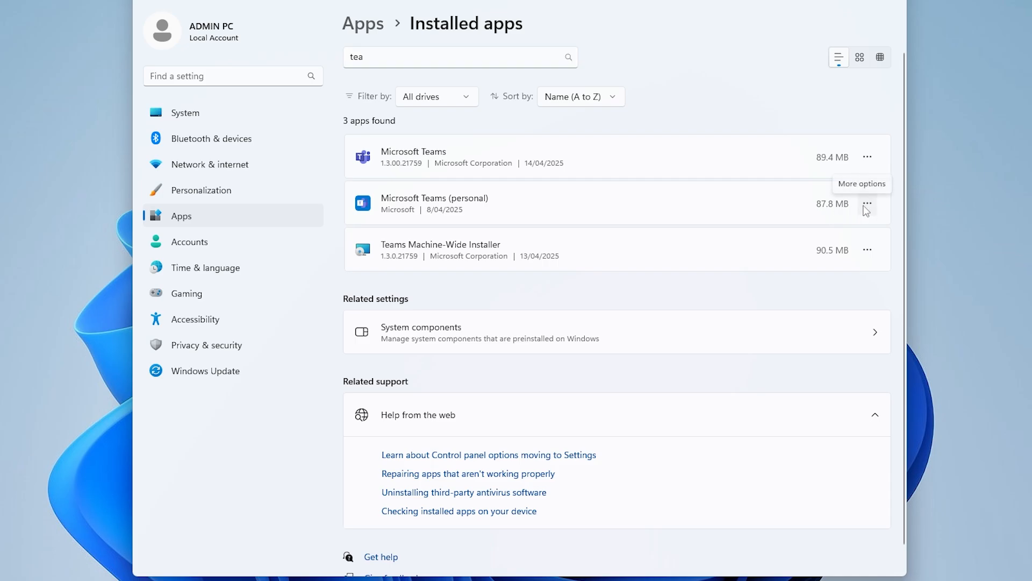
left_click(867, 205)
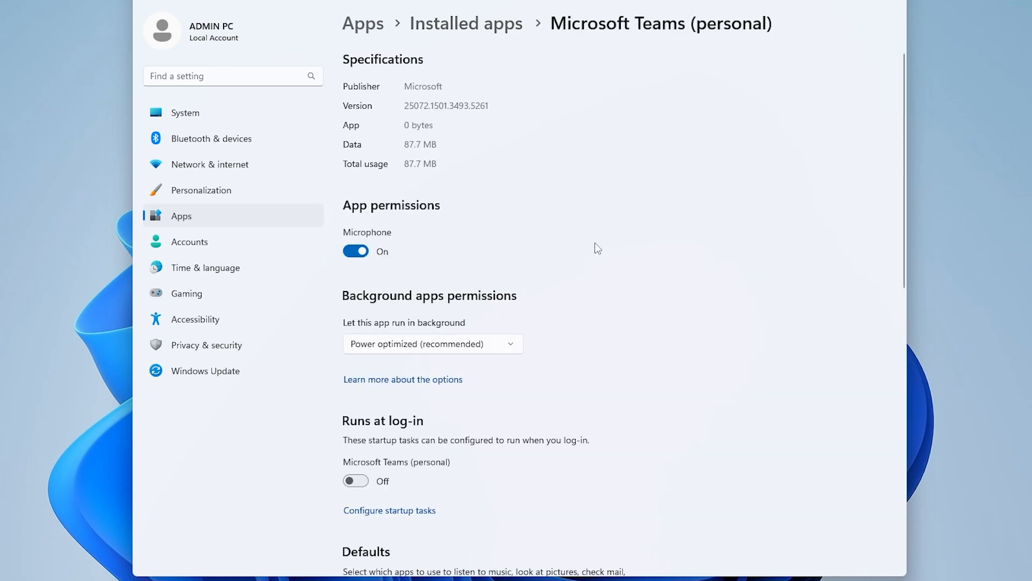
Repair Microsoft Teams (personal), then start its reset from the Reset section
scroll("down", 3)
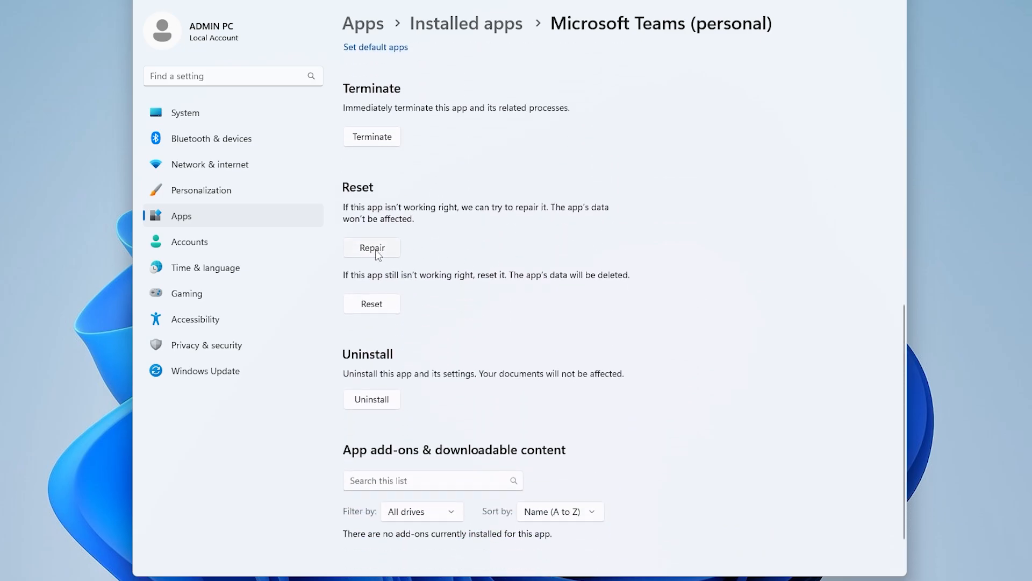
left_click(373, 247)
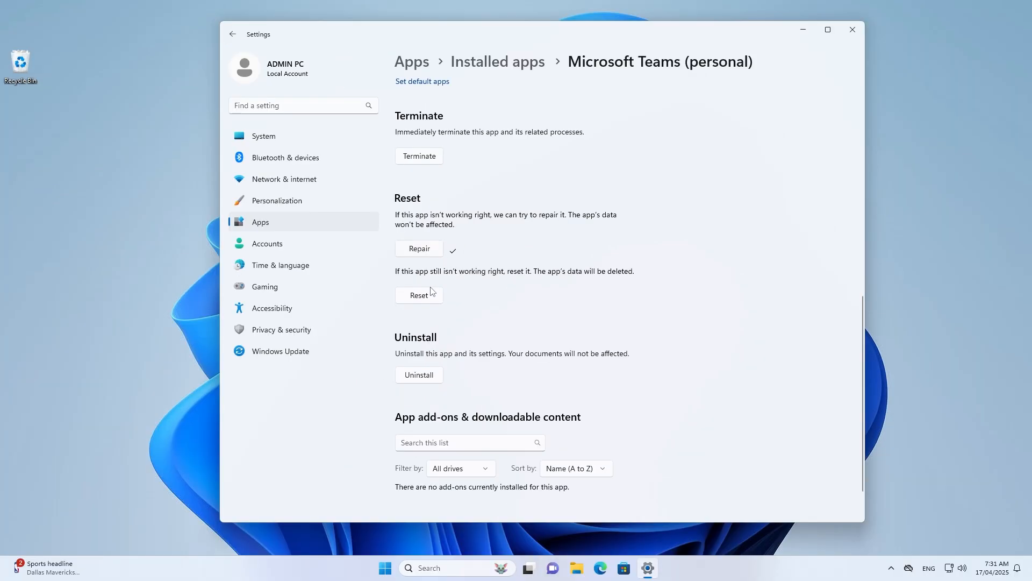
left_click(419, 295)
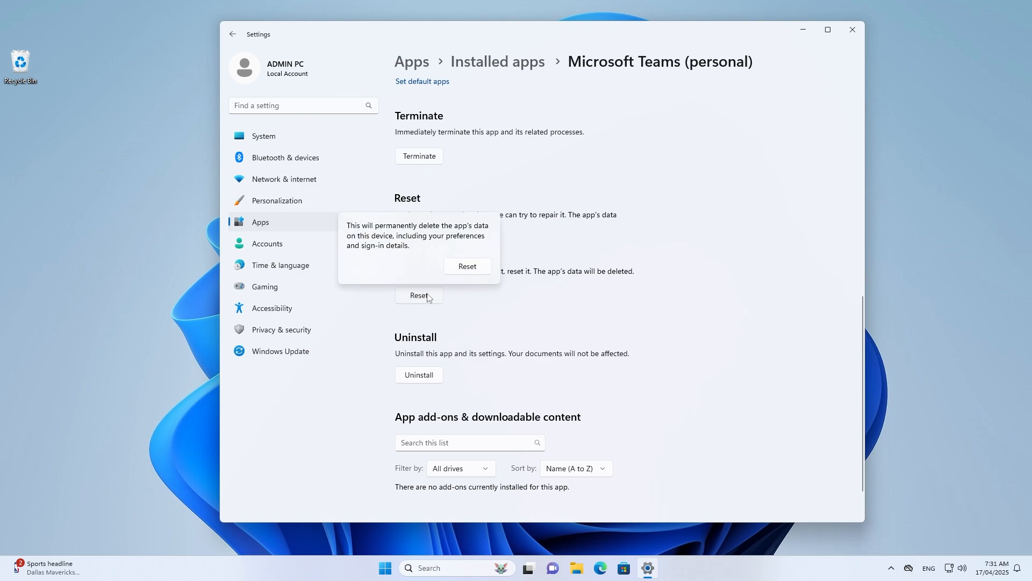
mouse_move(435, 294)
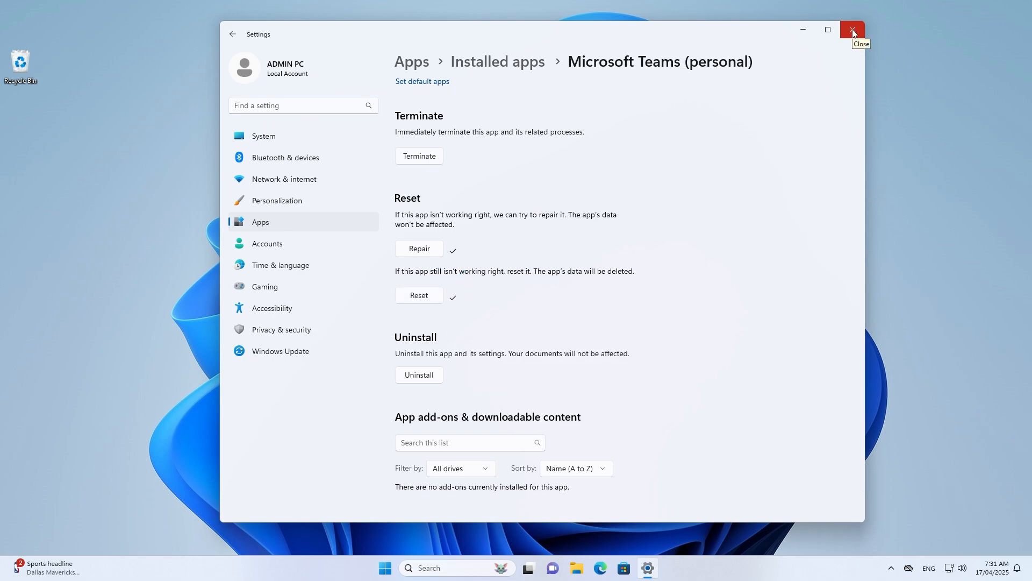
Close Settings and restart the PC from the Start power menu
left_click(854, 29)
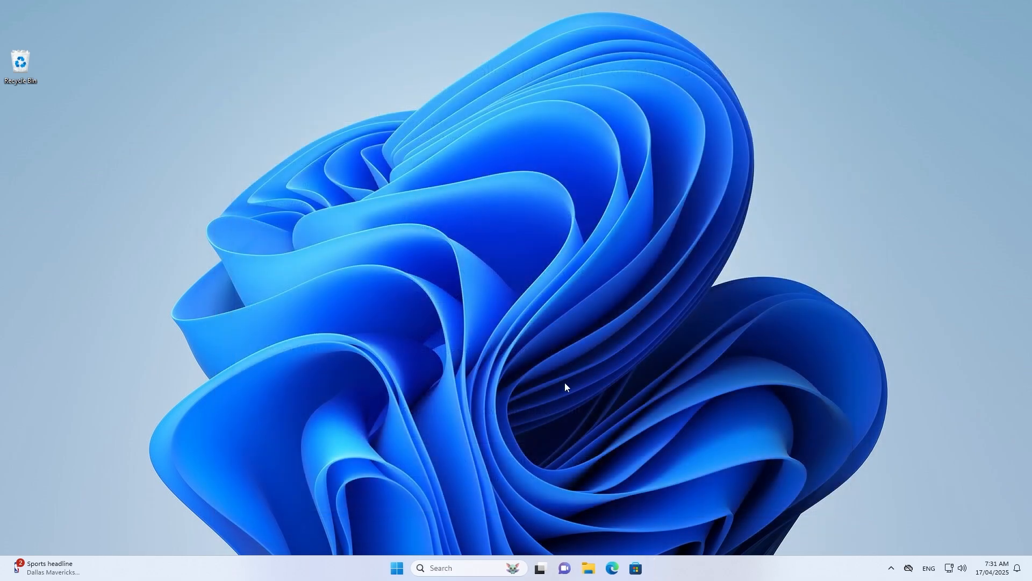
mouse_move(570, 350)
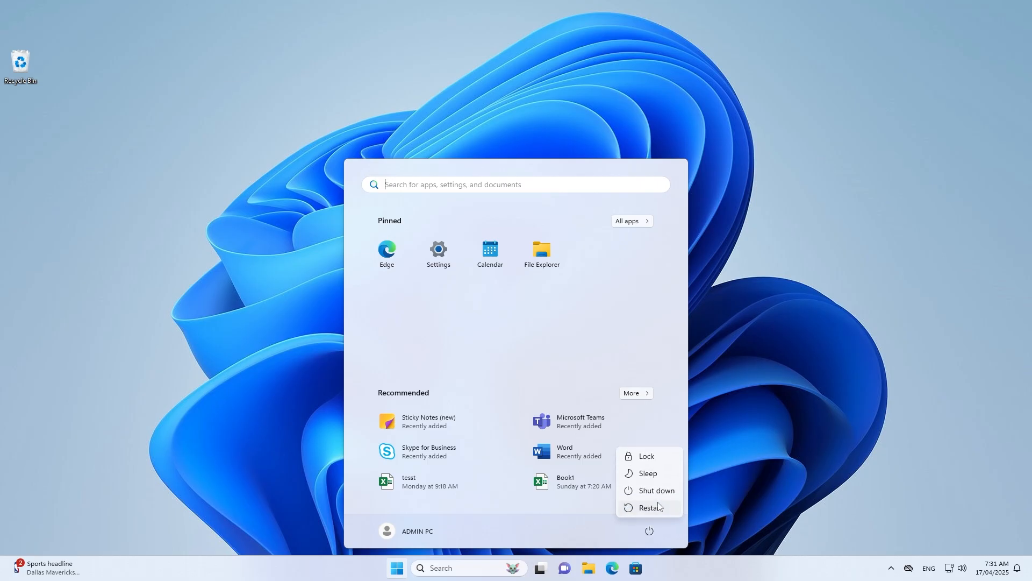
left_click(649, 508)
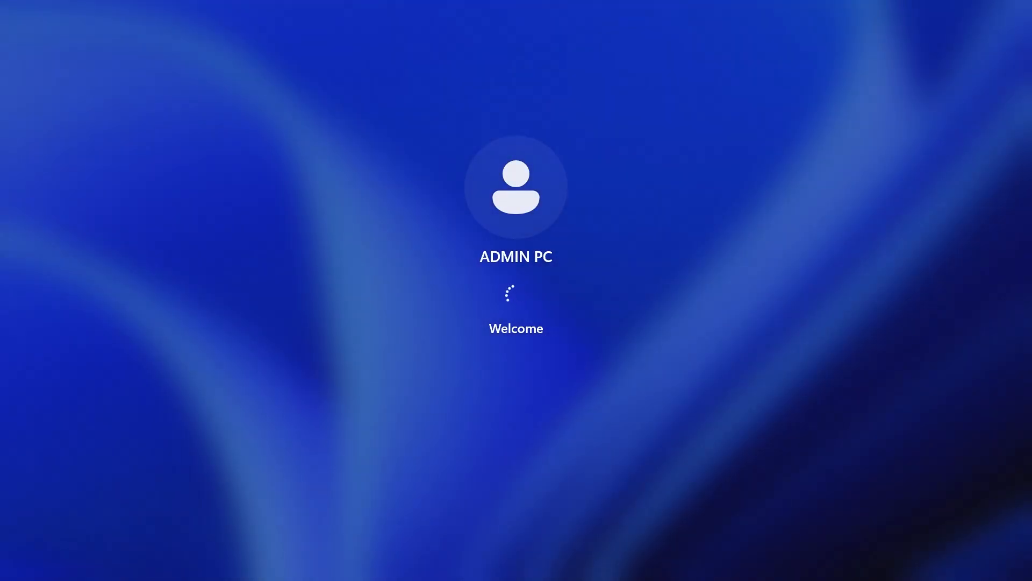